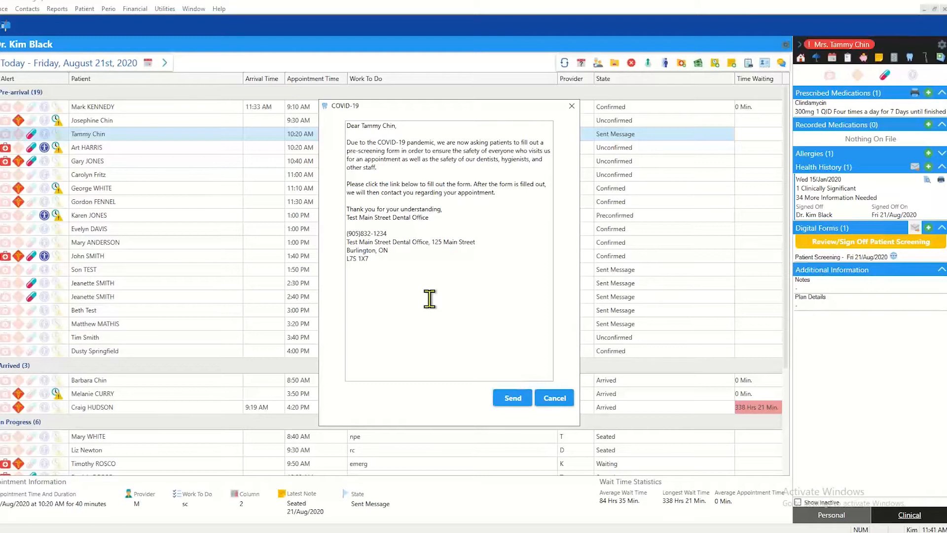
Step: Add a note to the COVID-19 pre-screening message and send it to the patient
type("asdfasdfgasd")
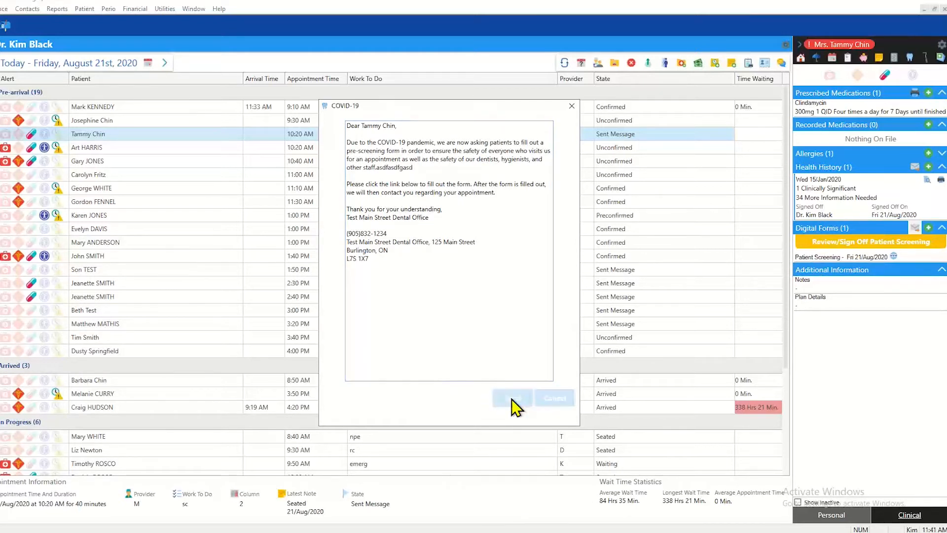
left_click(512, 398)
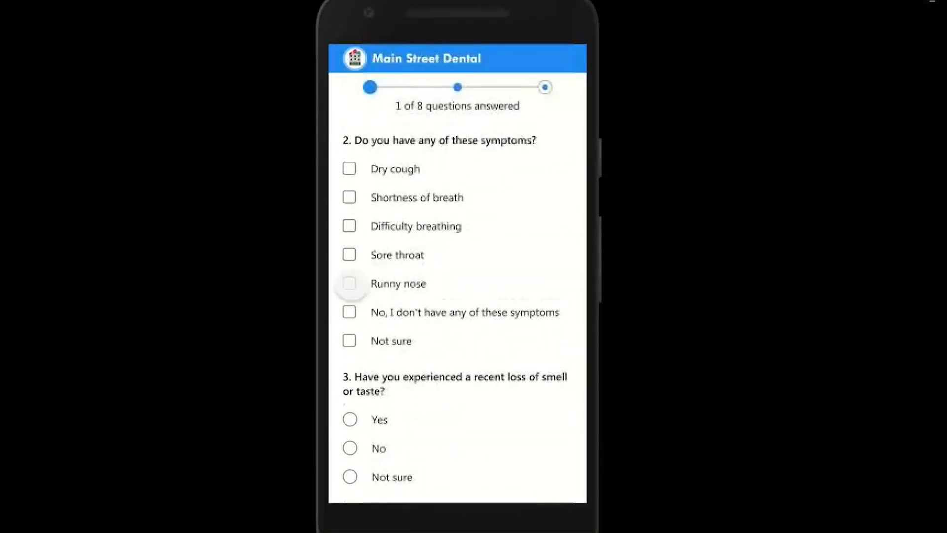
Step: Report no symptoms, no COVID-19 contact, and no travel outside or within Canada
left_click(349, 312)
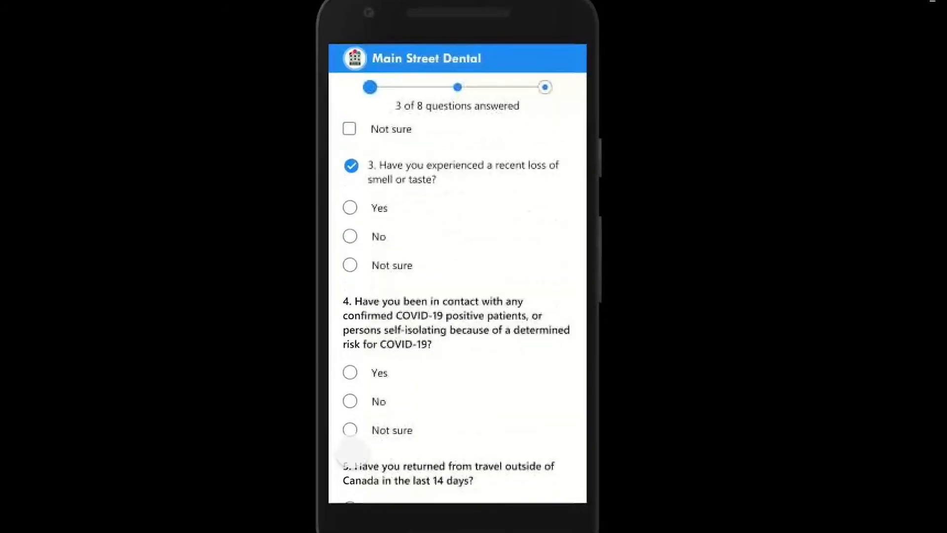
scroll("down", 3)
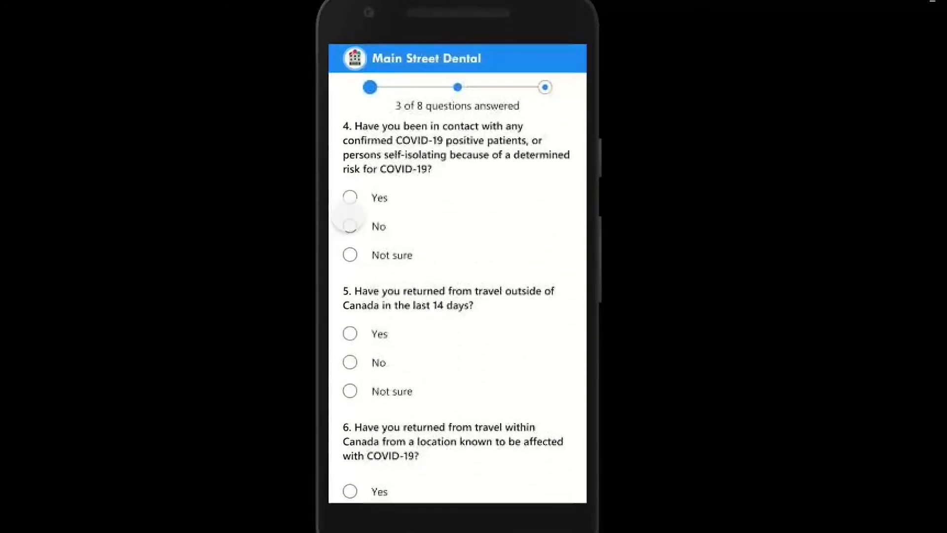
left_click(349, 225)
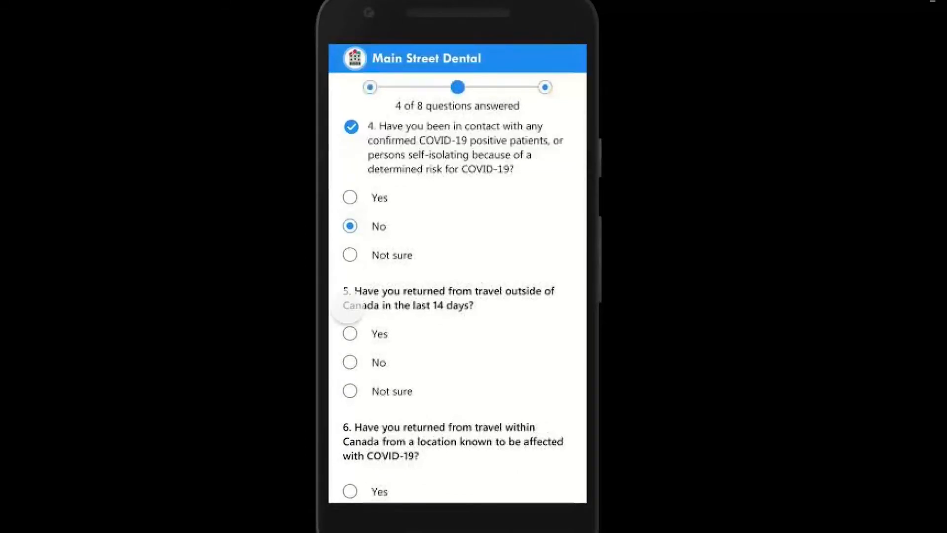
left_click(349, 362)
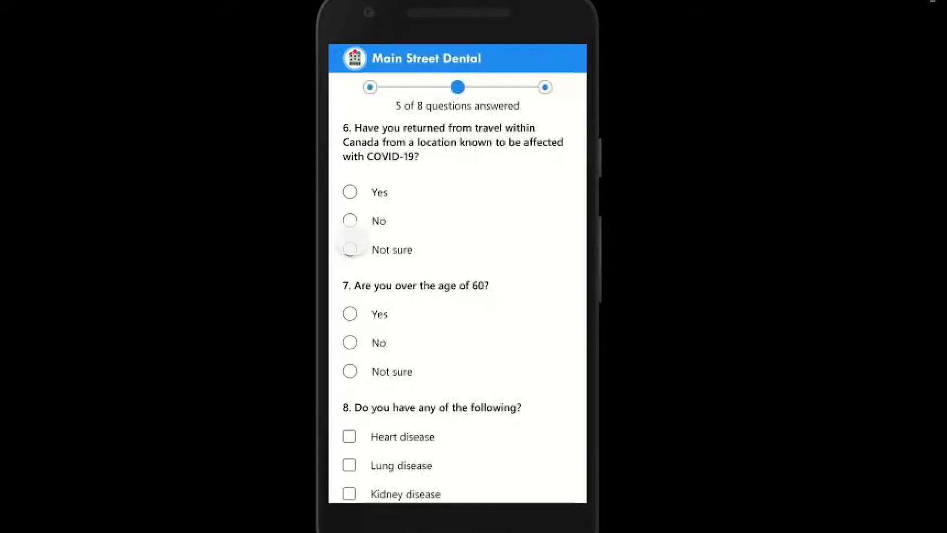
left_click(349, 220)
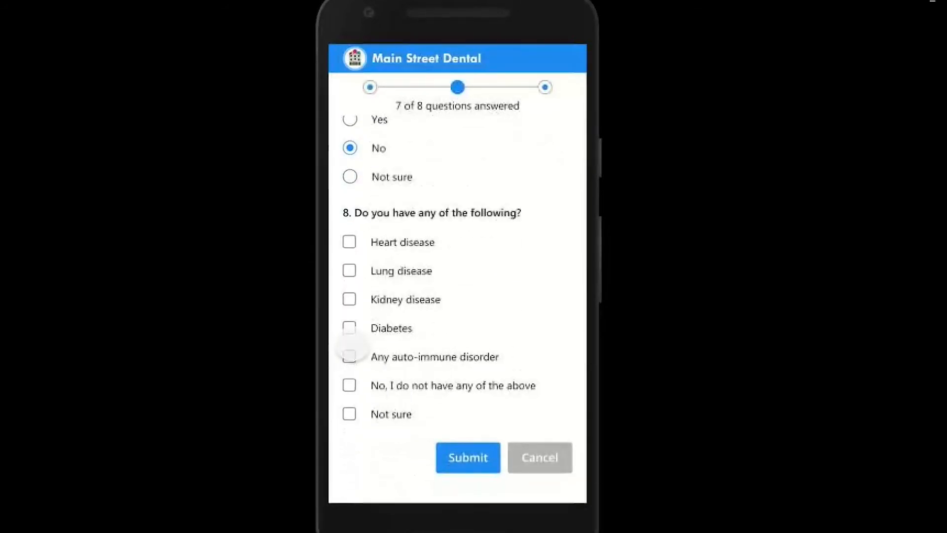
Step: Confirm none of the listed conditions apply and submit the screening form
left_click(349, 386)
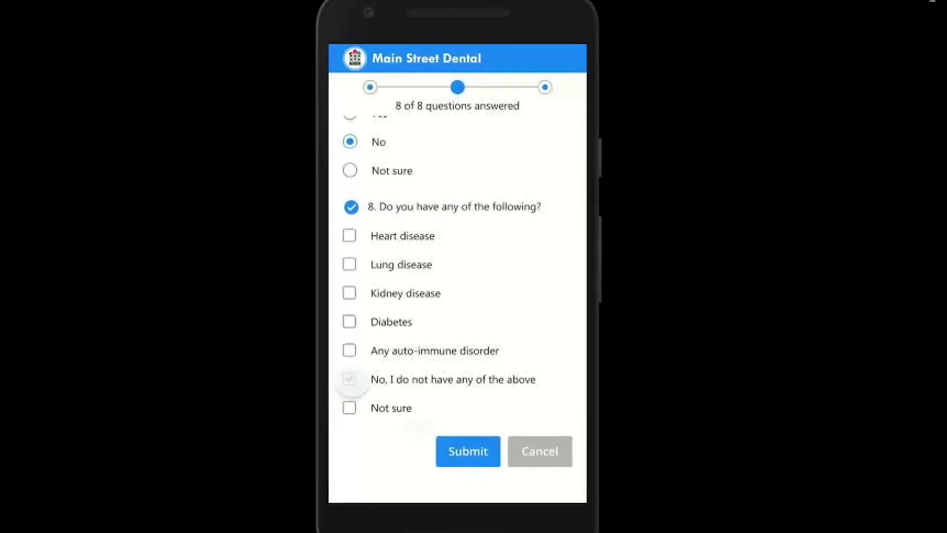
left_click(467, 451)
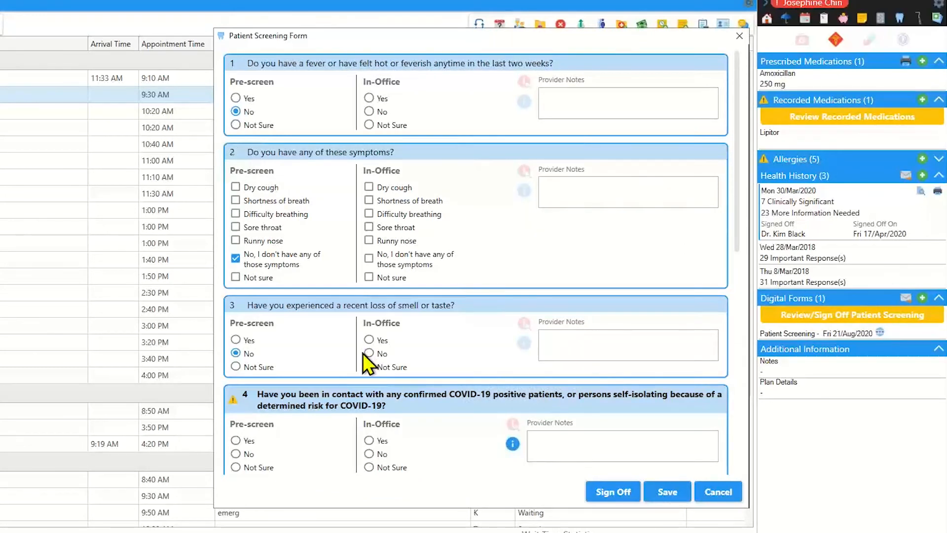
mouse_move(381, 375)
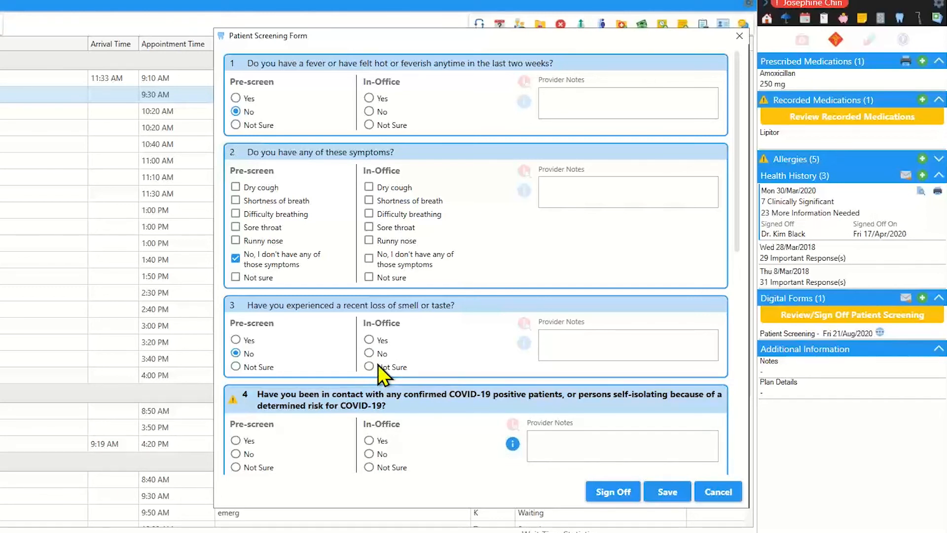
mouse_move(327, 112)
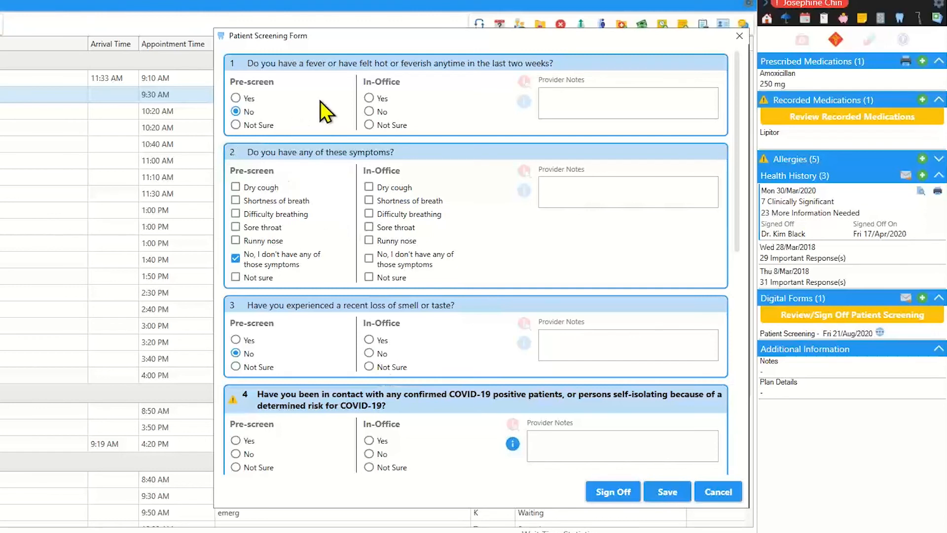